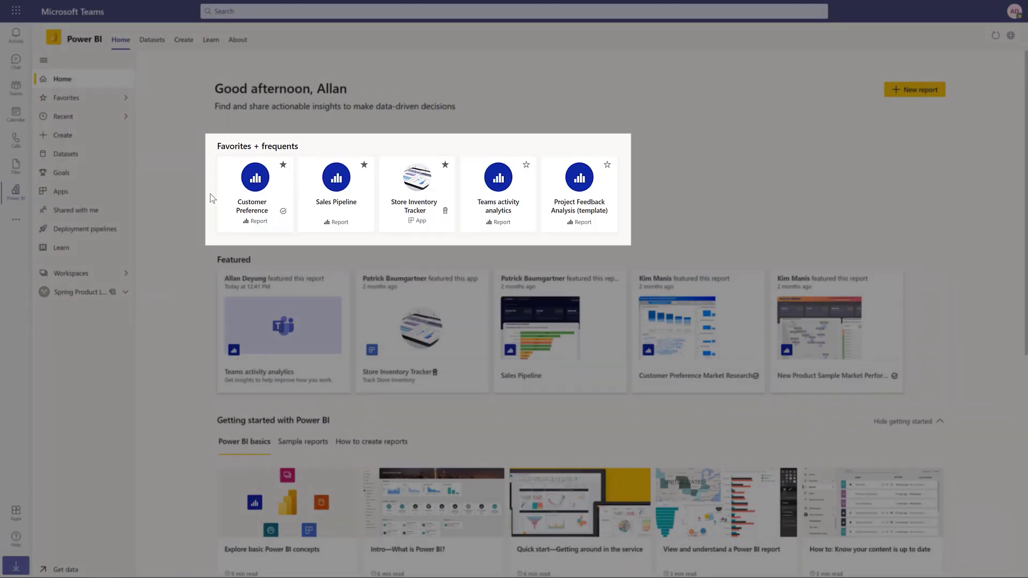
Step: Switch to the Datasets hub to browse recommended and all datasets with owners
scroll("down", 3)
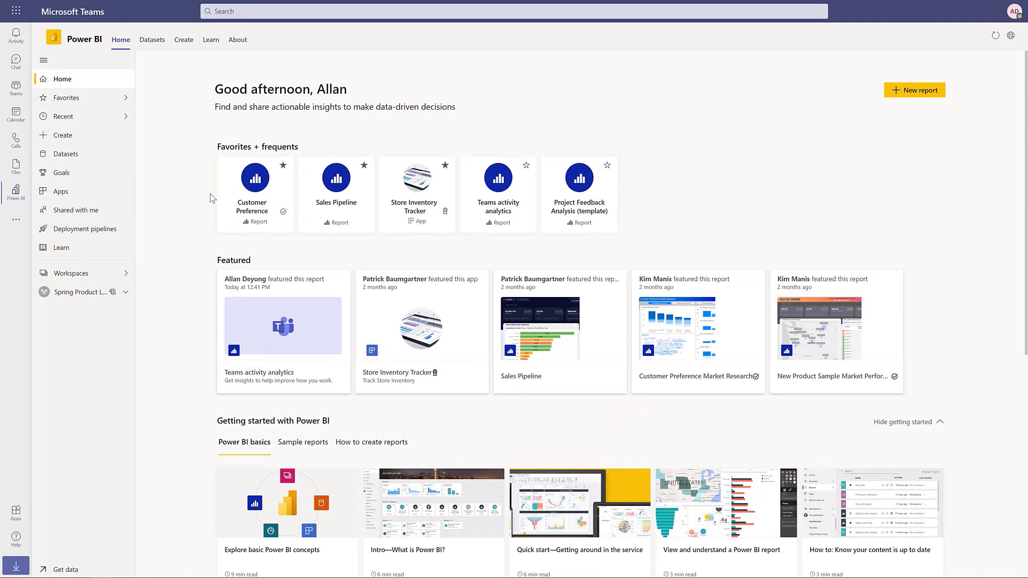
mouse_move(152, 59)
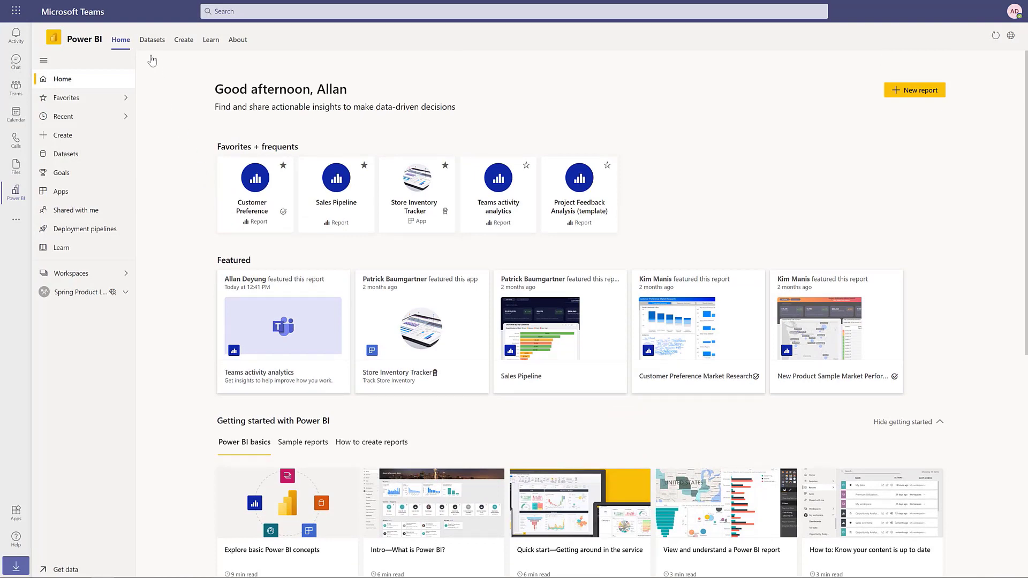
left_click(152, 39)
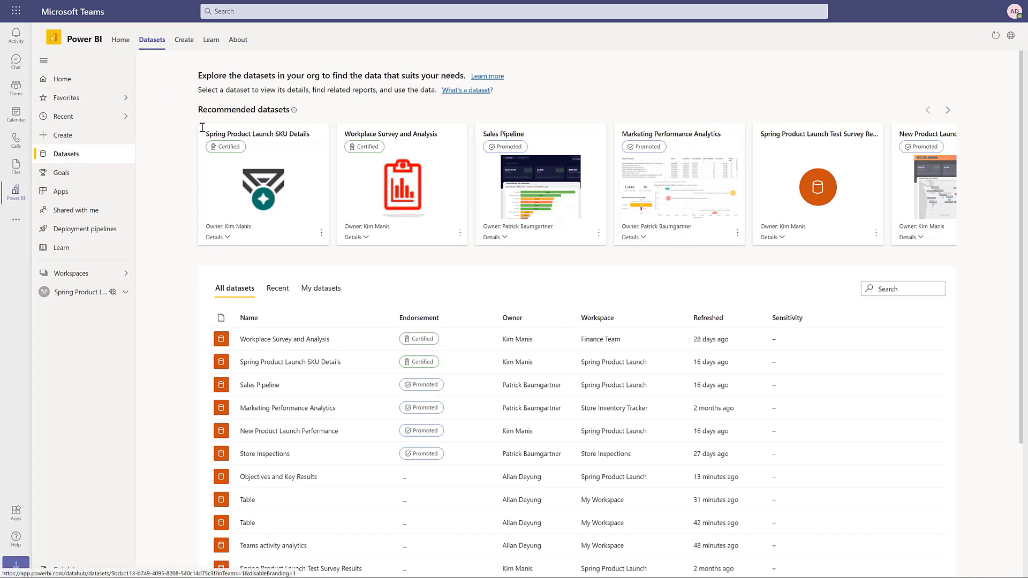
Step: Go to Create and choose 'Paste or manually enter data' for a new report
left_click(184, 39)
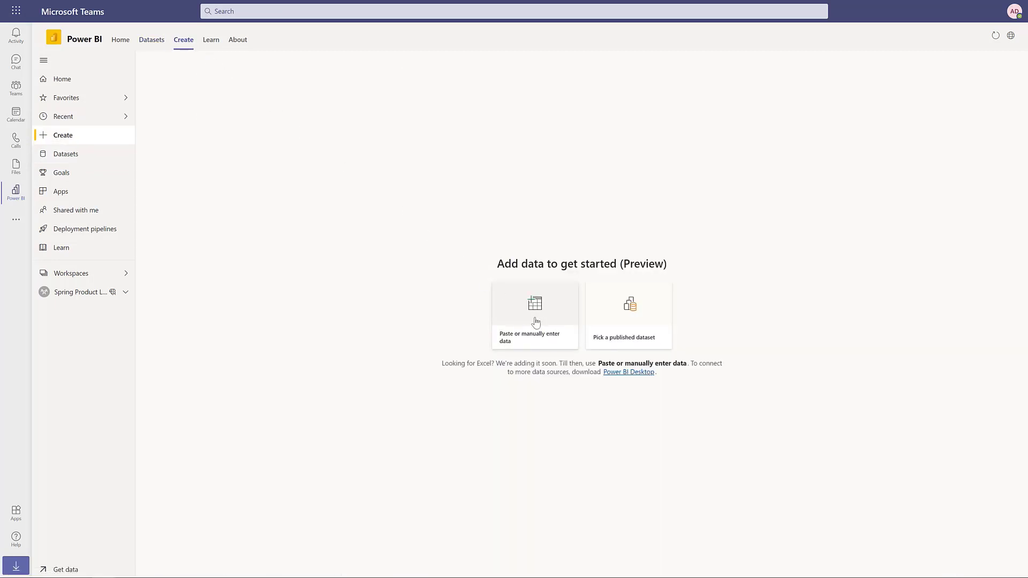
left_click(534, 315)
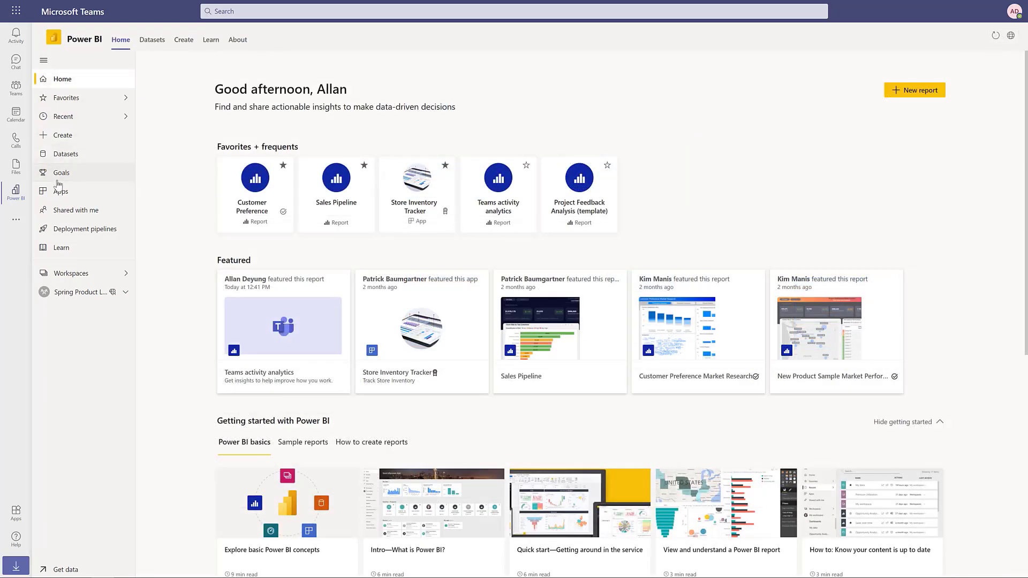
Step: View the Goals page and the Objectives and Key Results scorecard
left_click(61, 172)
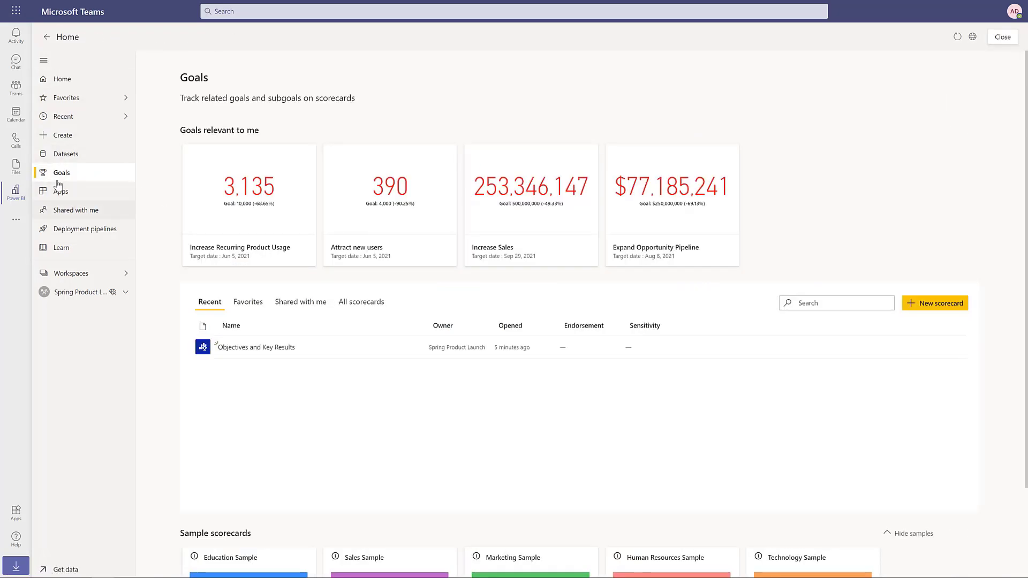
mouse_move(256, 347)
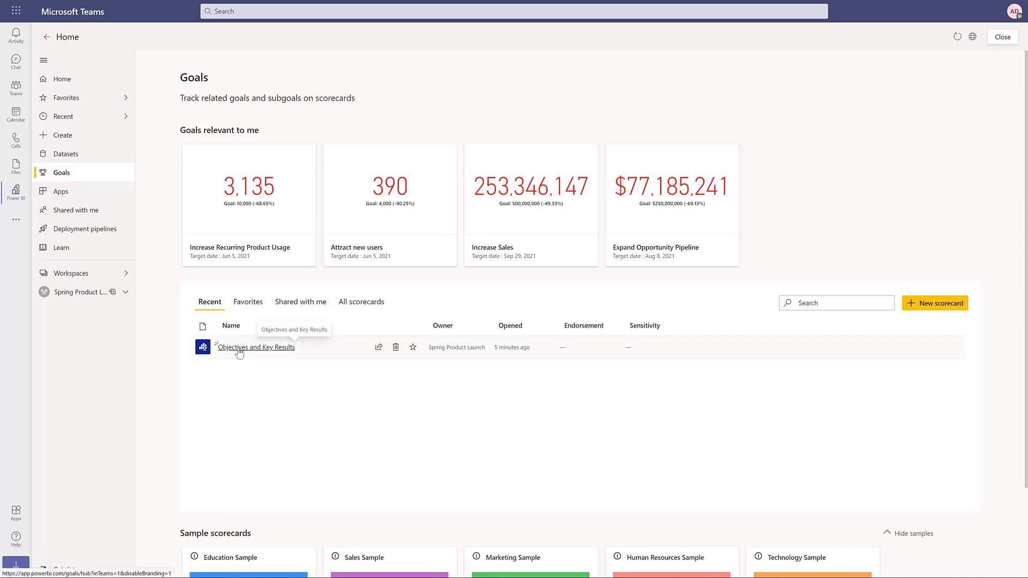
left_click(256, 347)
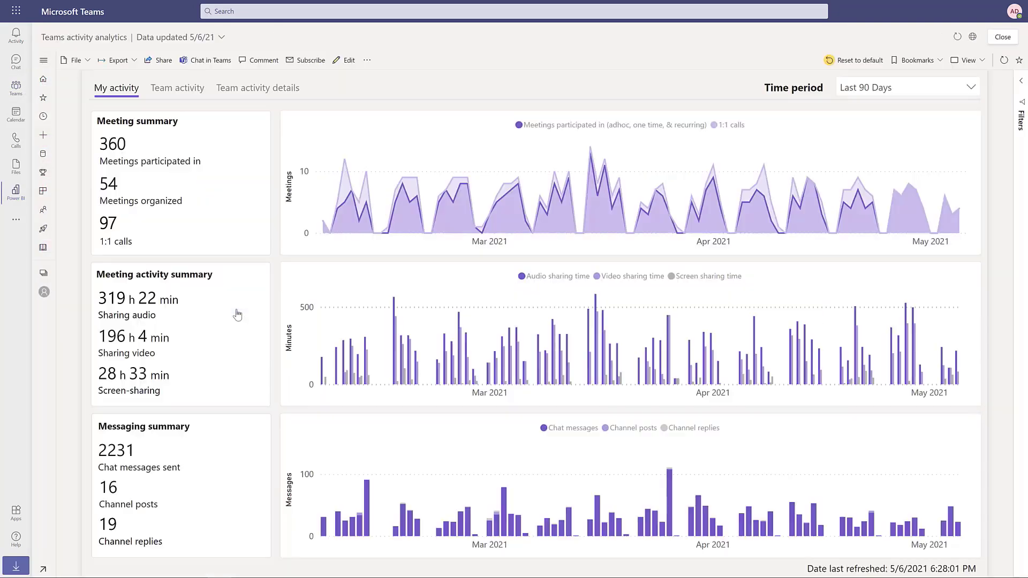
mouse_move(907, 107)
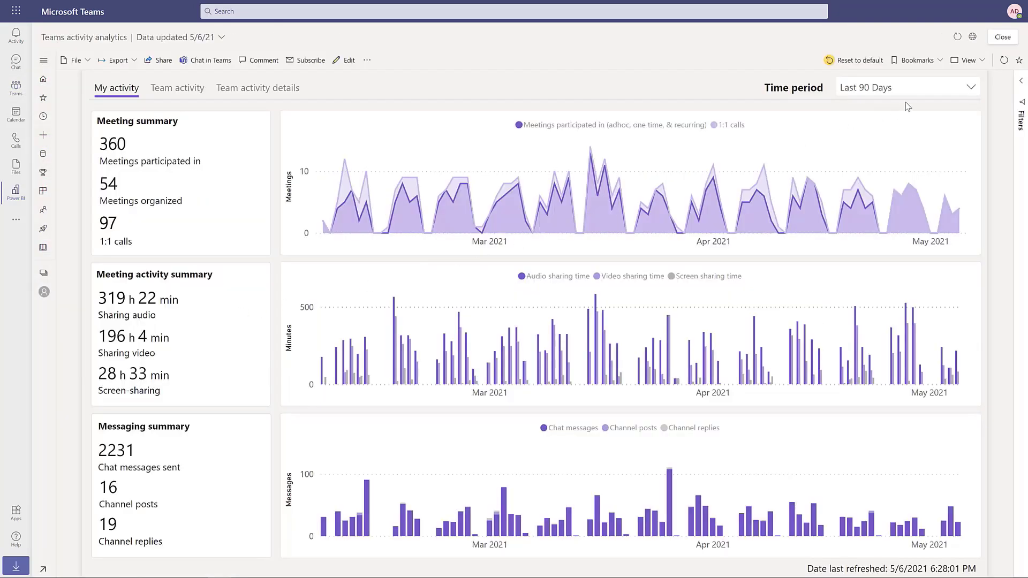
Step: Choose a time period for the Teams activity analytics report
left_click(908, 86)
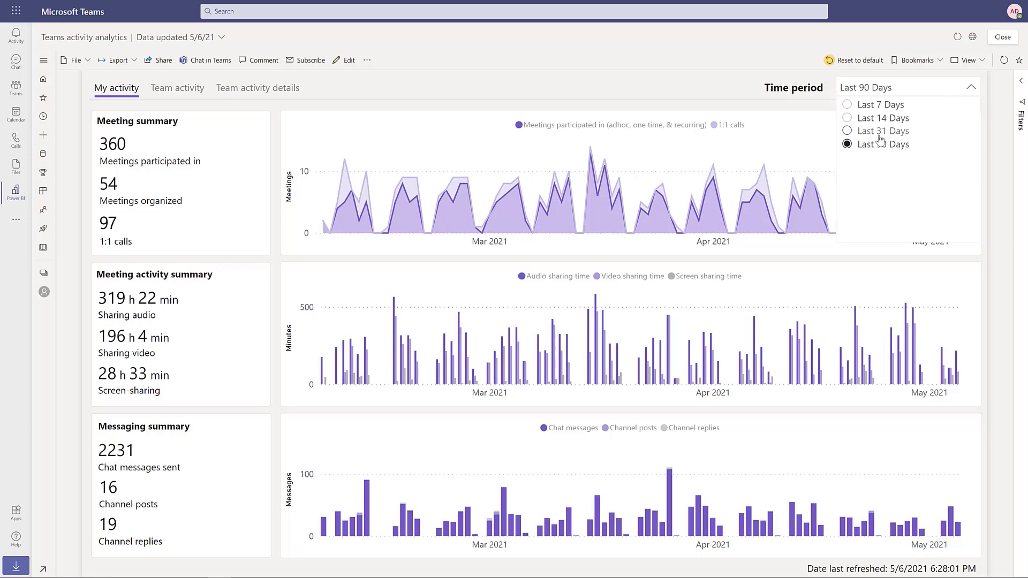
left_click(883, 131)
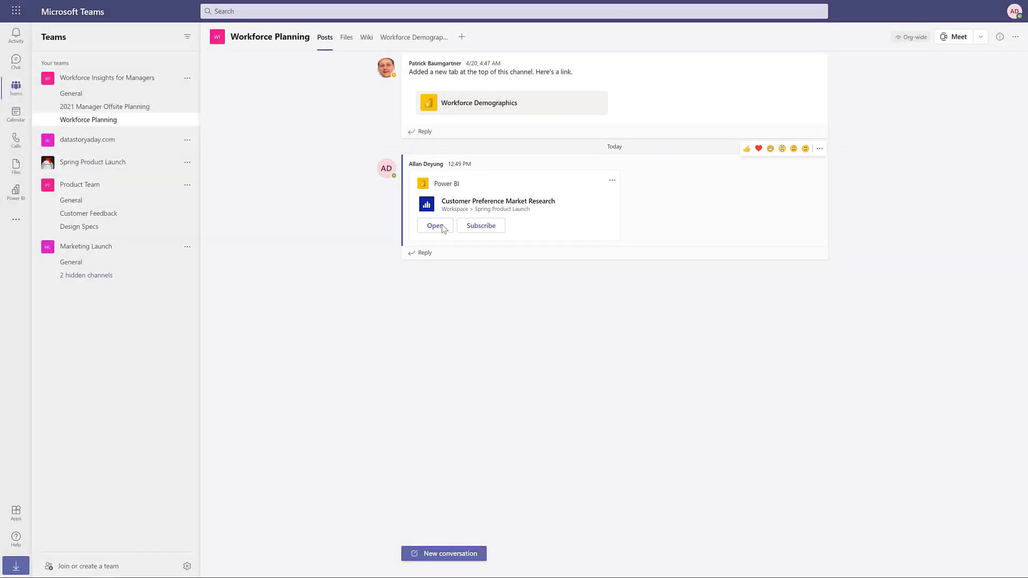
Step: Show the Revenue Forecast report via the channel's Workforce Demographics tab
left_click(414, 37)
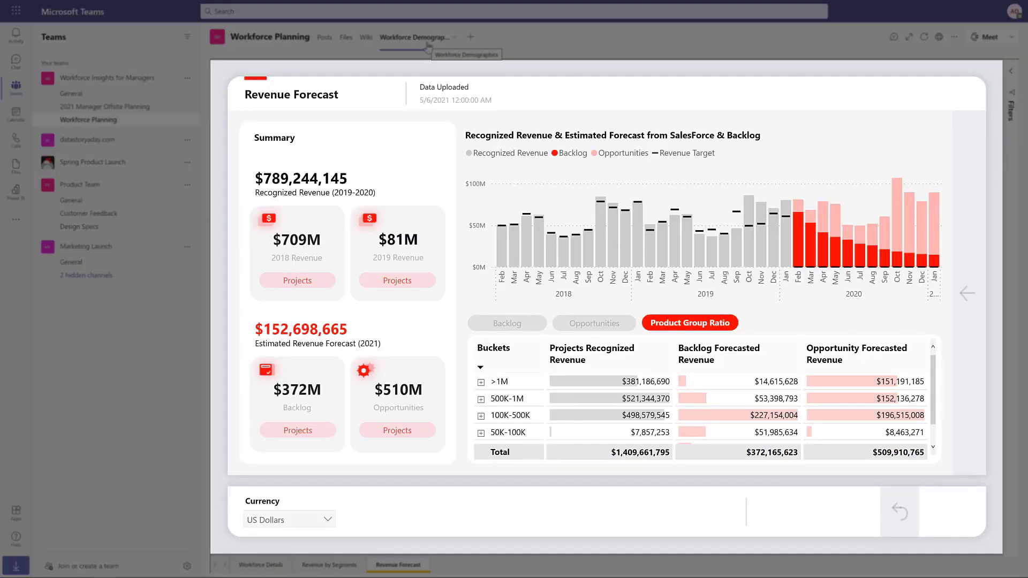
mouse_move(426, 44)
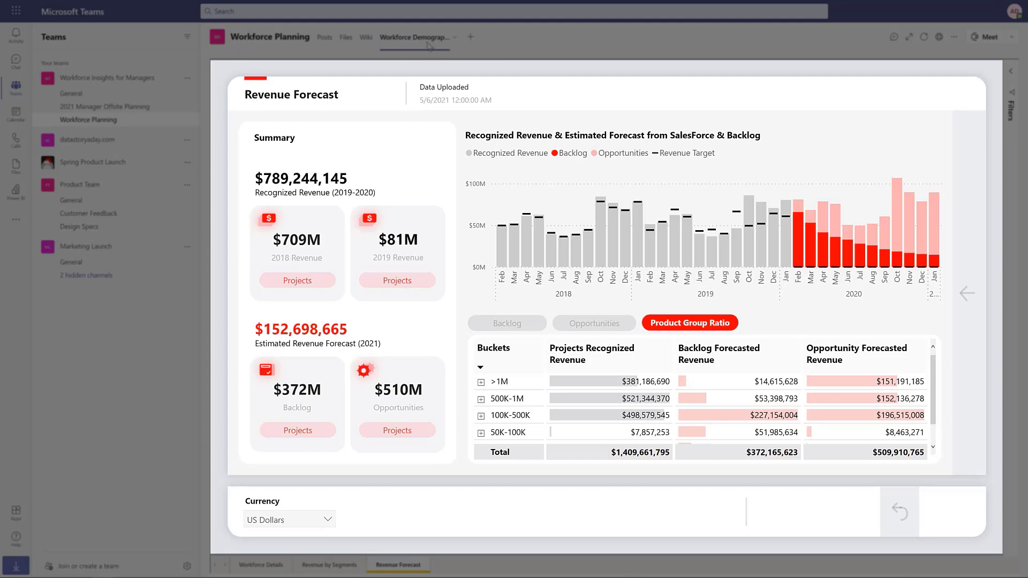